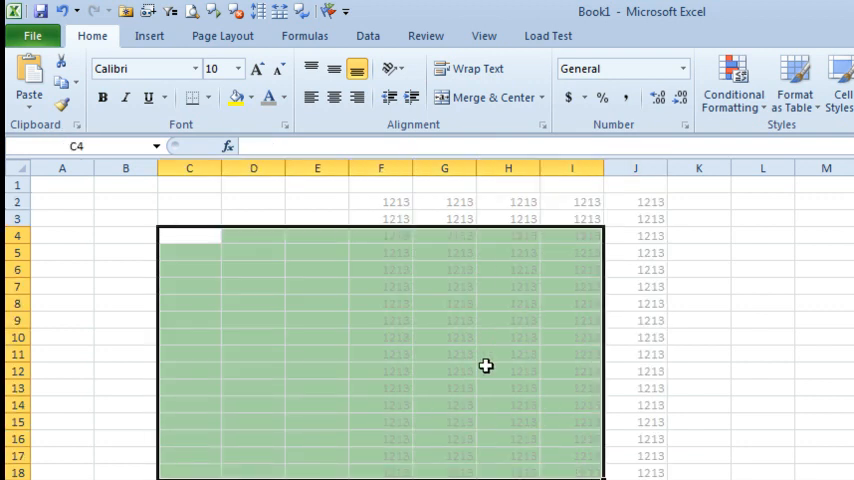
pyautogui.moveTo(537, 354)
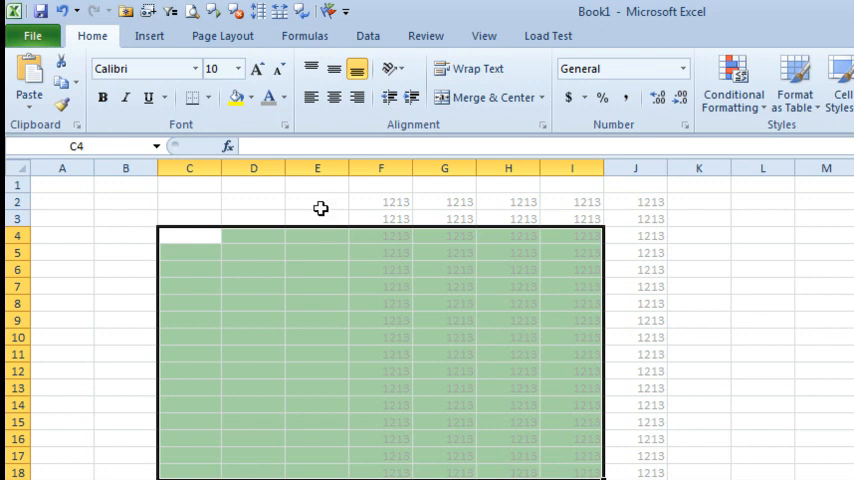
# Step: Open Excel Options at the Advanced page to view worksheet display settings like gridline color
pyautogui.click(31, 35)
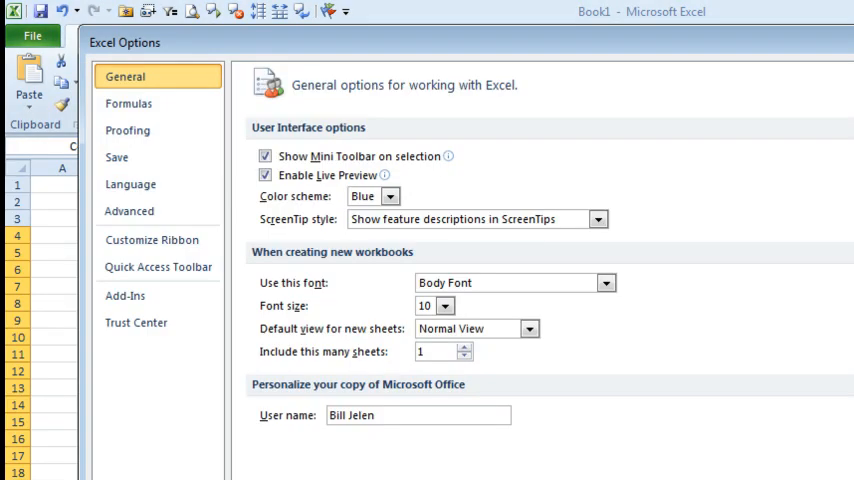
pyautogui.click(129, 211)
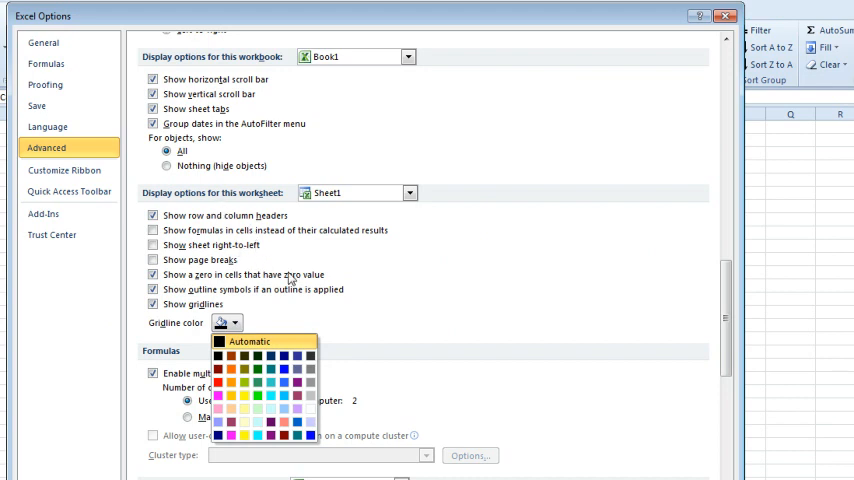
pyautogui.moveTo(824, 310)
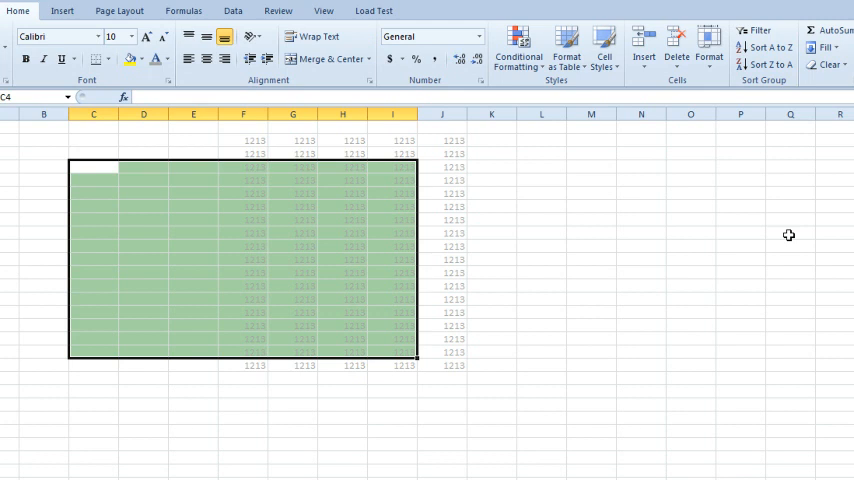
# Step: Open the Window Color and Appearance dialog from the desktop's Personalize settings
pyautogui.rightClick(405, 35)
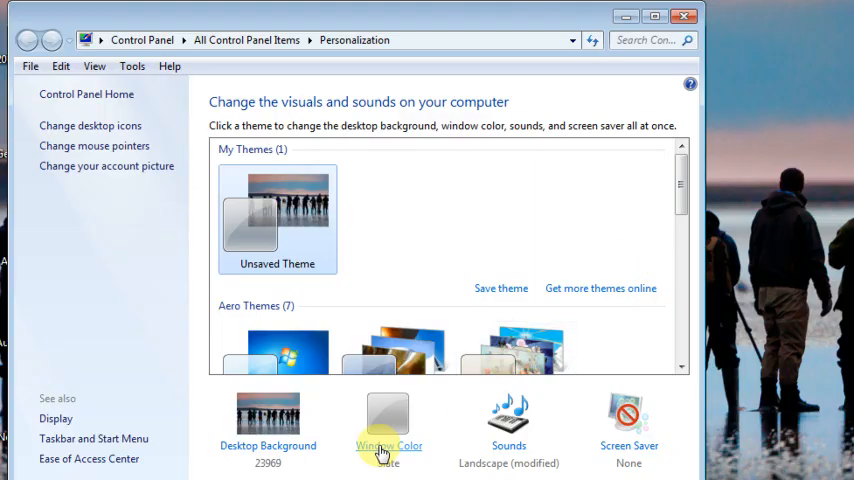
pyautogui.click(383, 418)
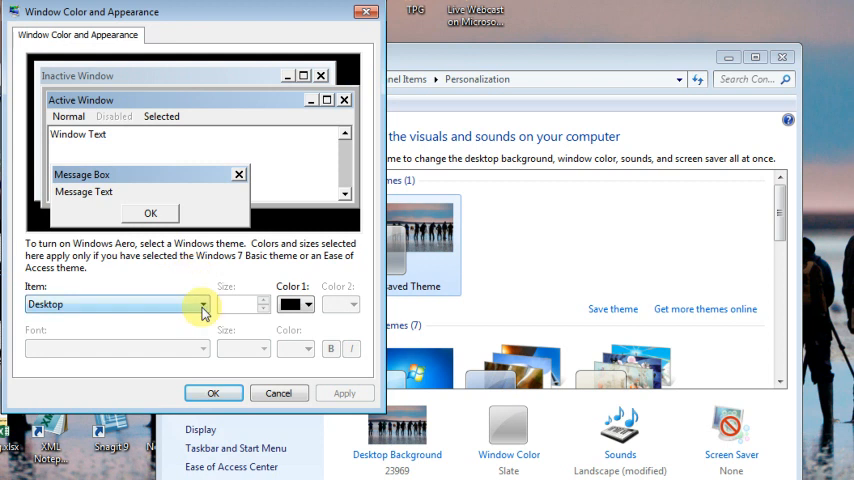
# Step: Set the Selected Items color to white, apply it, and confirm Excel's selection looks gray
pyautogui.click(203, 303)
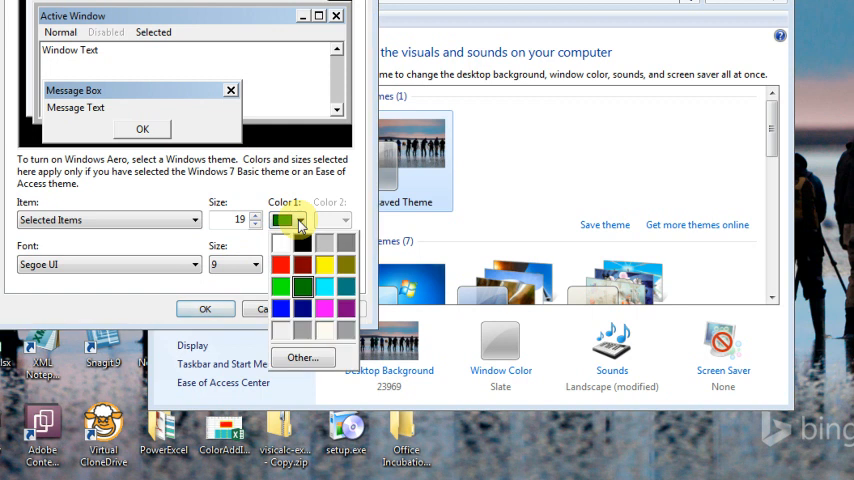
pyautogui.click(327, 288)
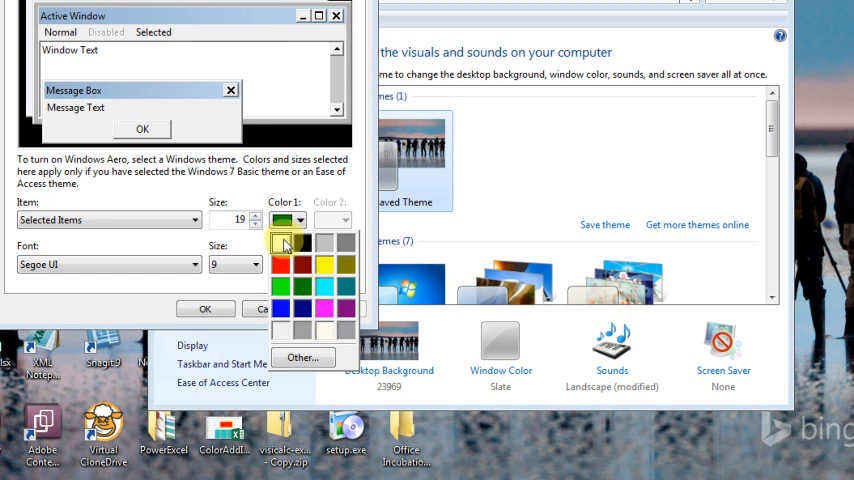
pyautogui.click(279, 243)
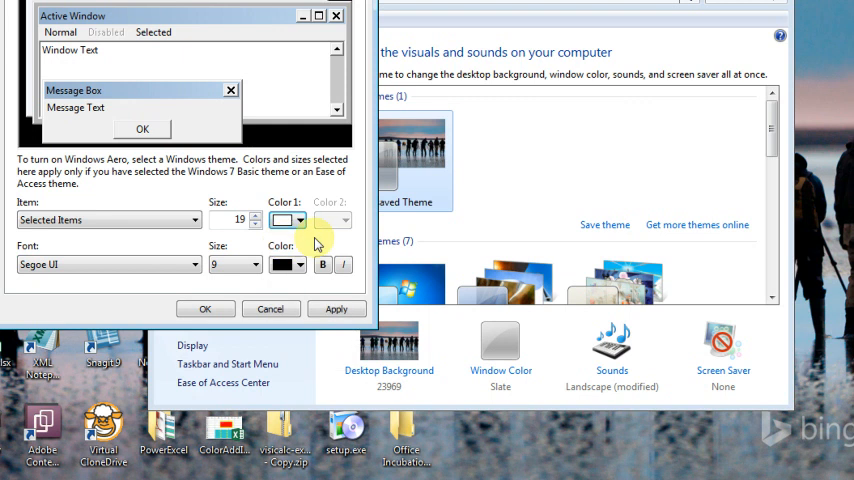
pyautogui.click(336, 308)
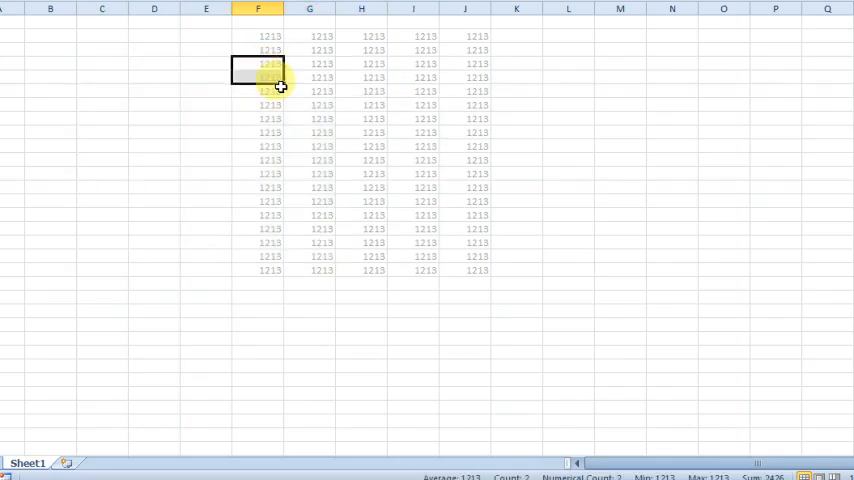
pyautogui.moveTo(257, 64); pyautogui.dragTo(401, 256)
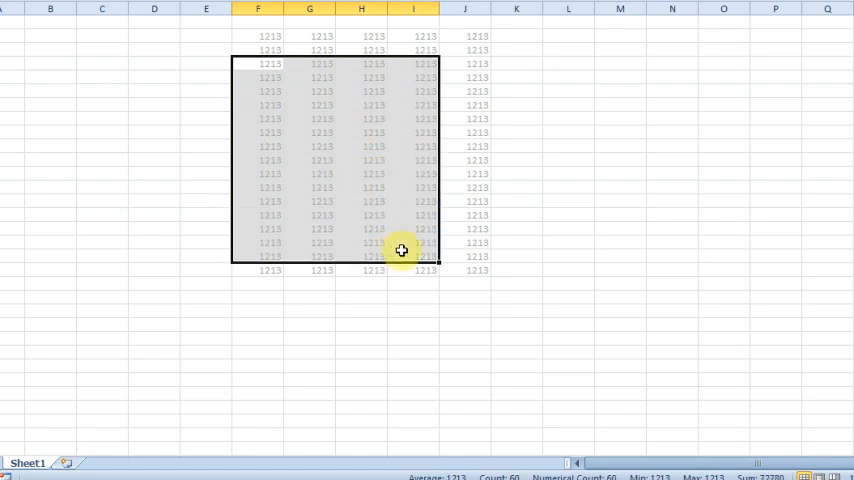